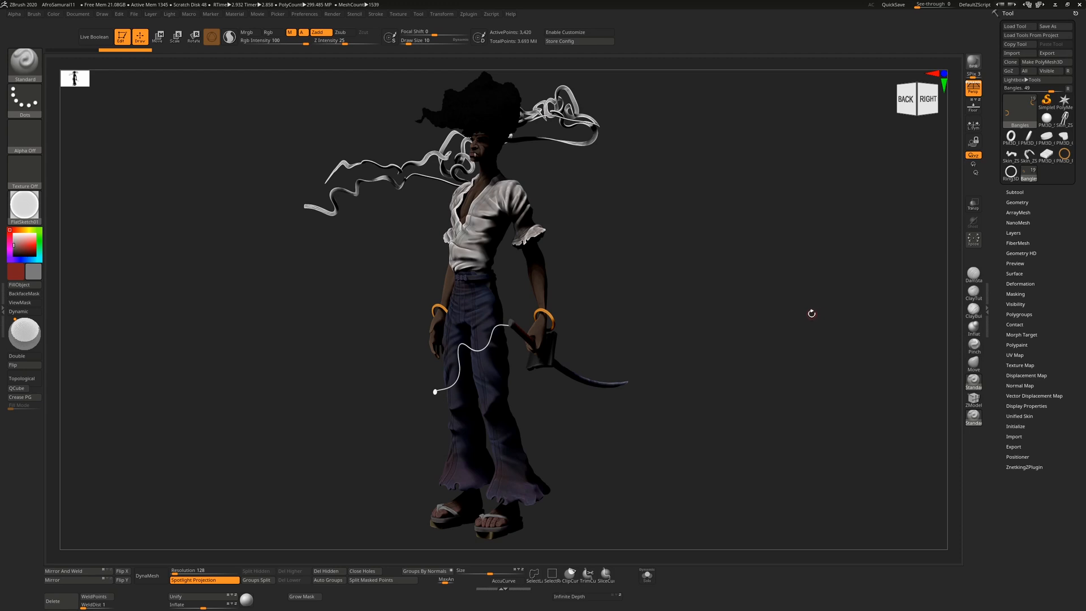
mouse_move(973, 238)
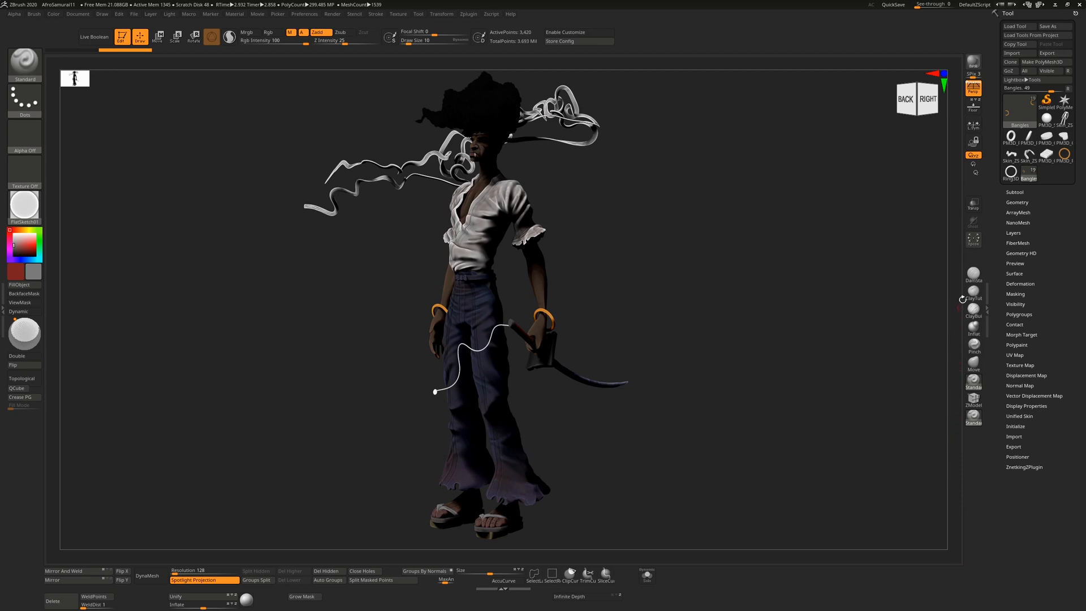
mouse_move(1022, 202)
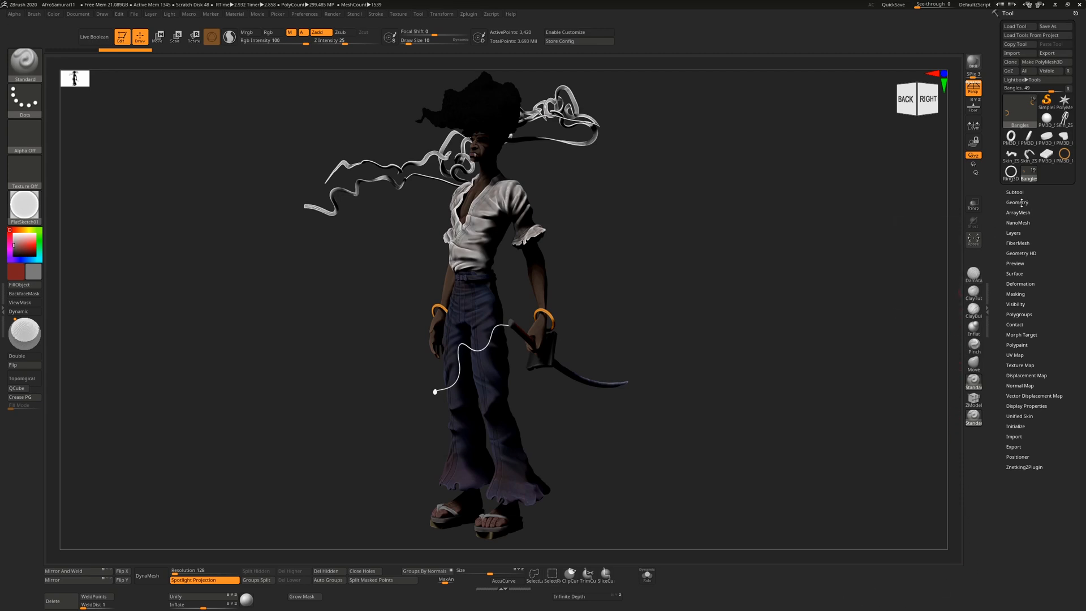
Peek at the Geometry settings, then expand the samurai's subtool list (earrings, shoes, cigarette, sword).
click(1016, 202)
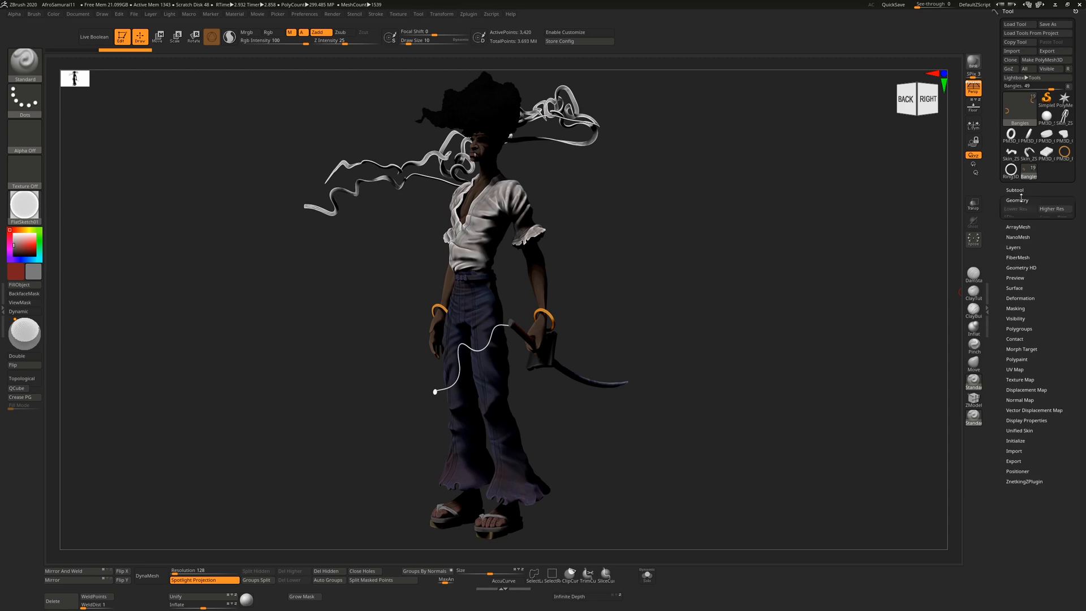
click(1018, 199)
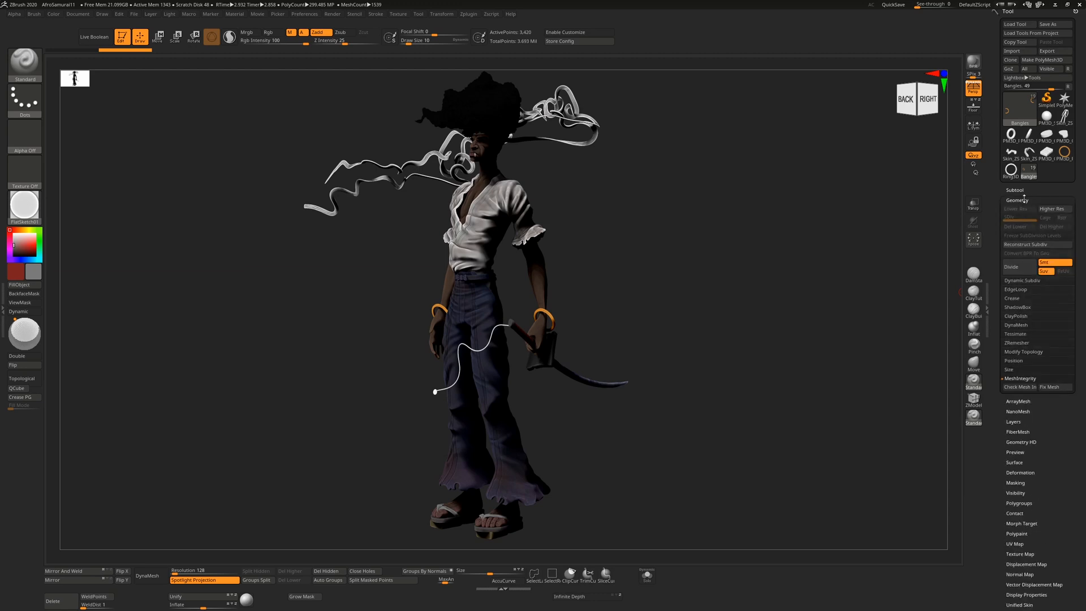
click(1016, 199)
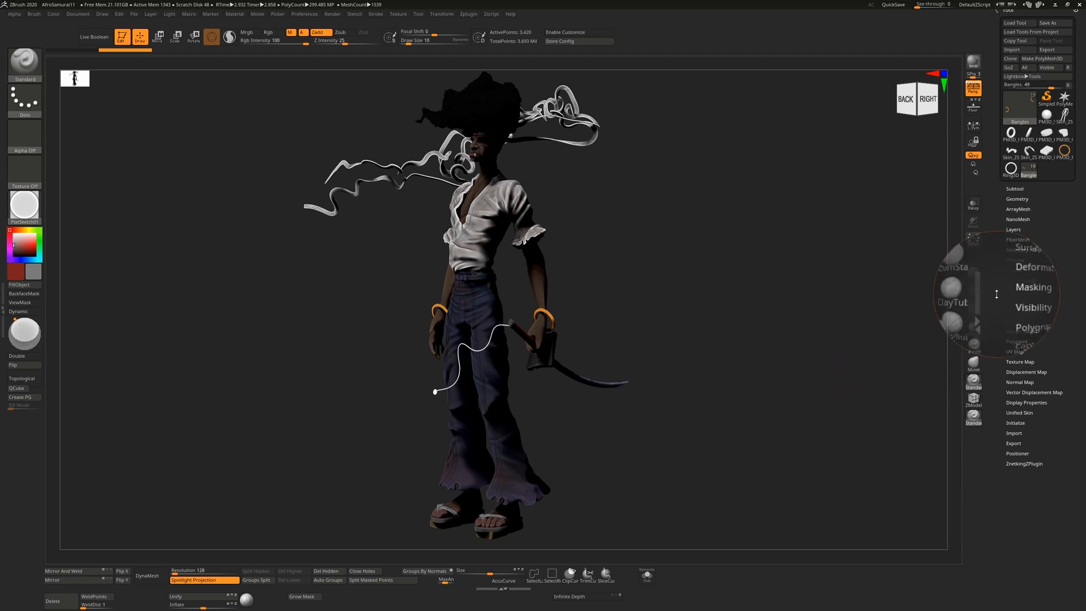
click(1012, 162)
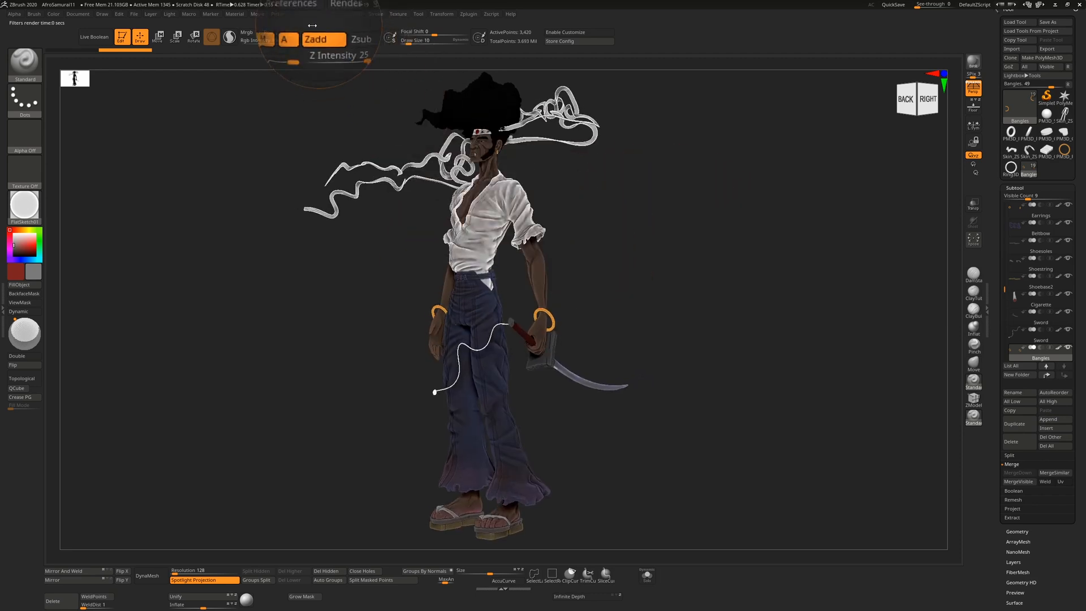
In Preferences > Magnify Glass, set Radius to 200 and adjust the Fade amount.
click(303, 14)
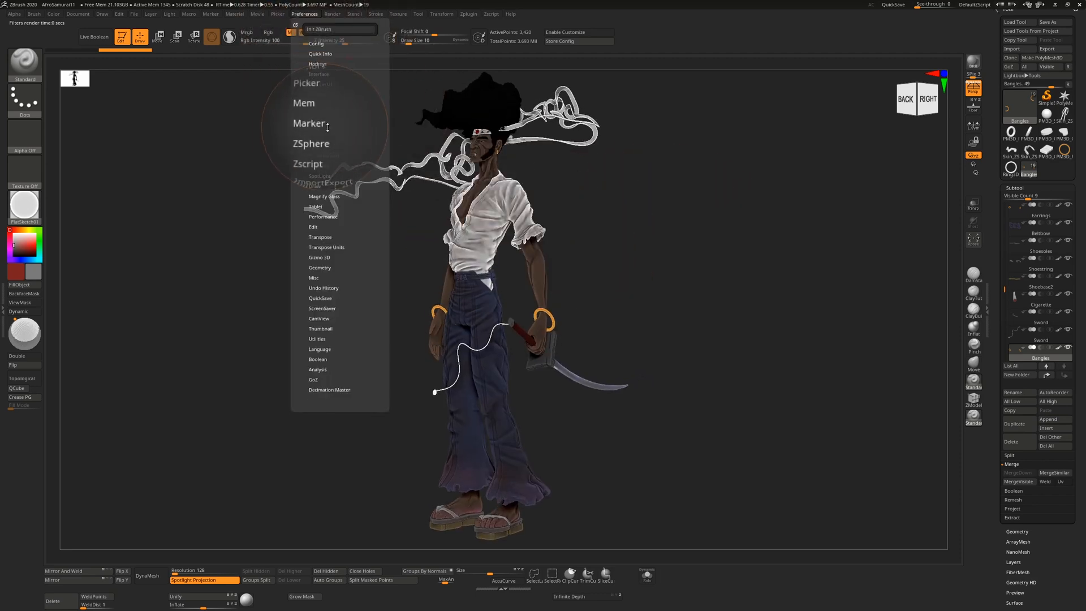
click(539, 215)
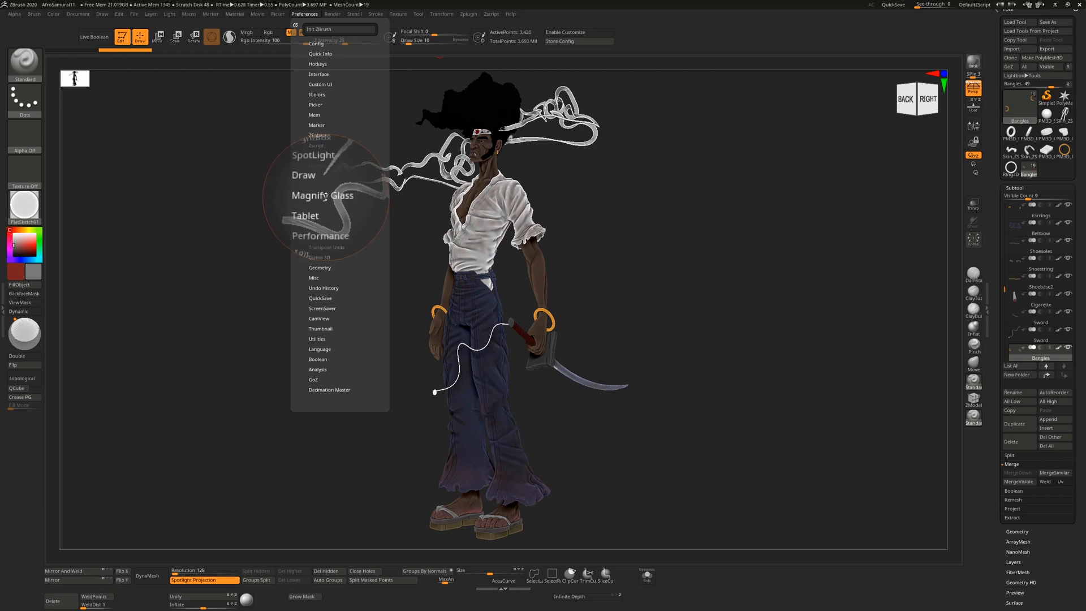
click(322, 194)
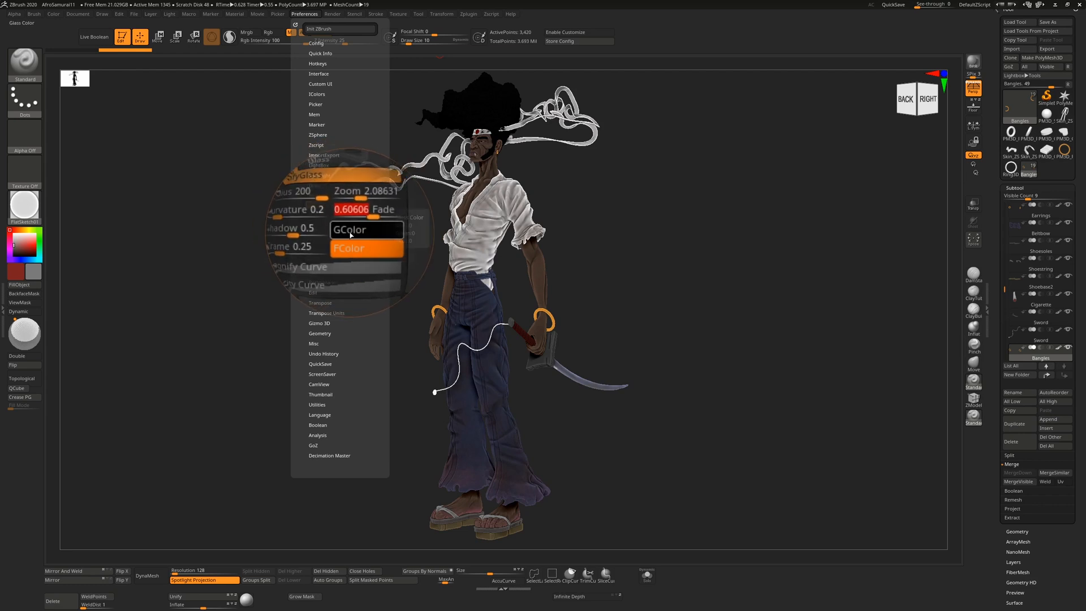
click(366, 228)
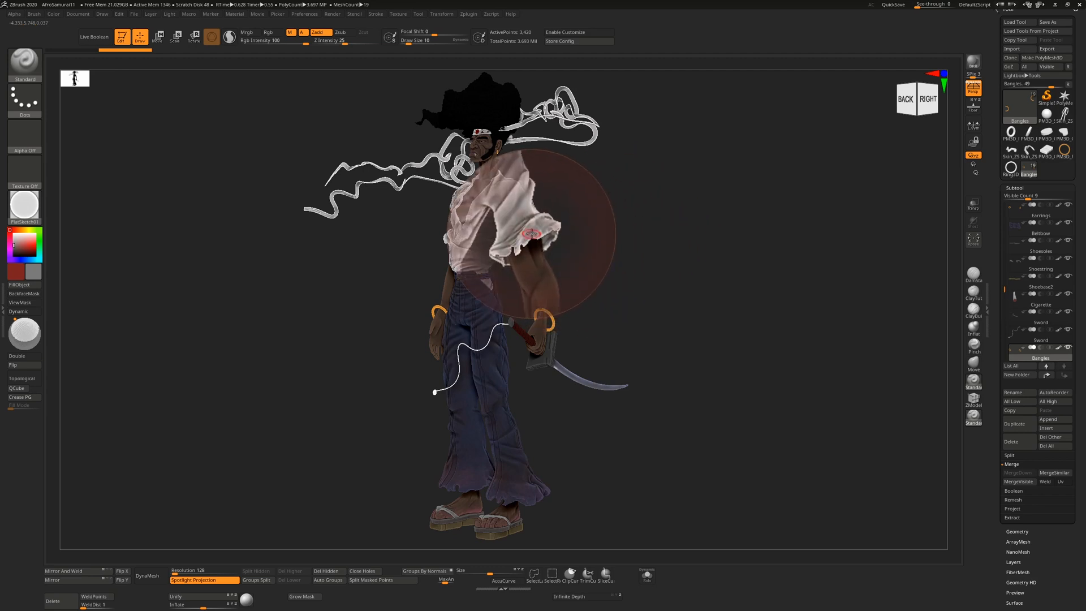
Turn the magnifying glass off so the full samurai figure shows unobstructed.
click(304, 13)
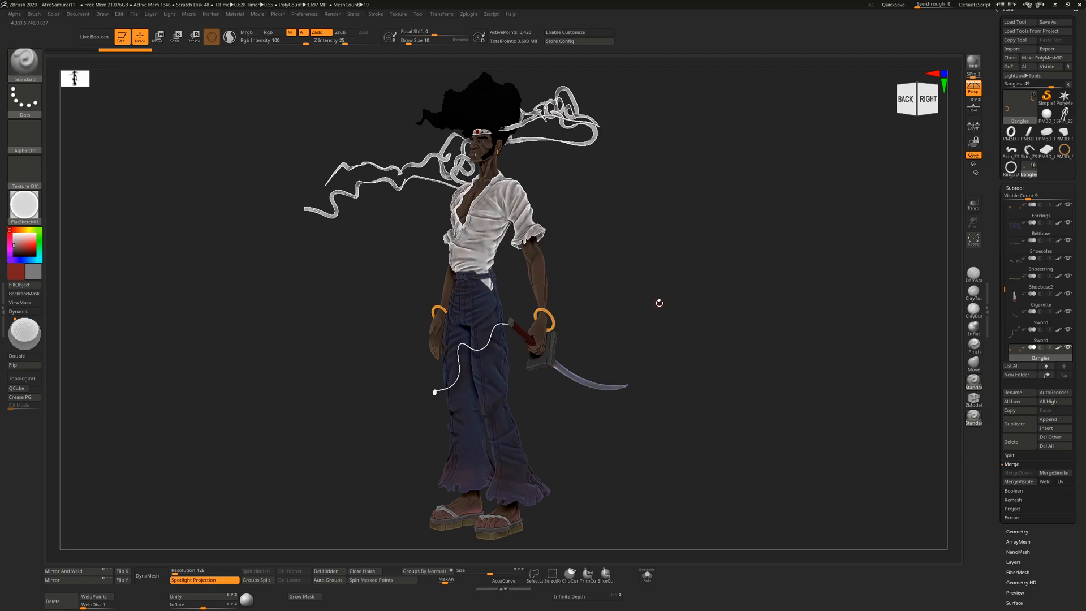
mouse_move(682, 307)
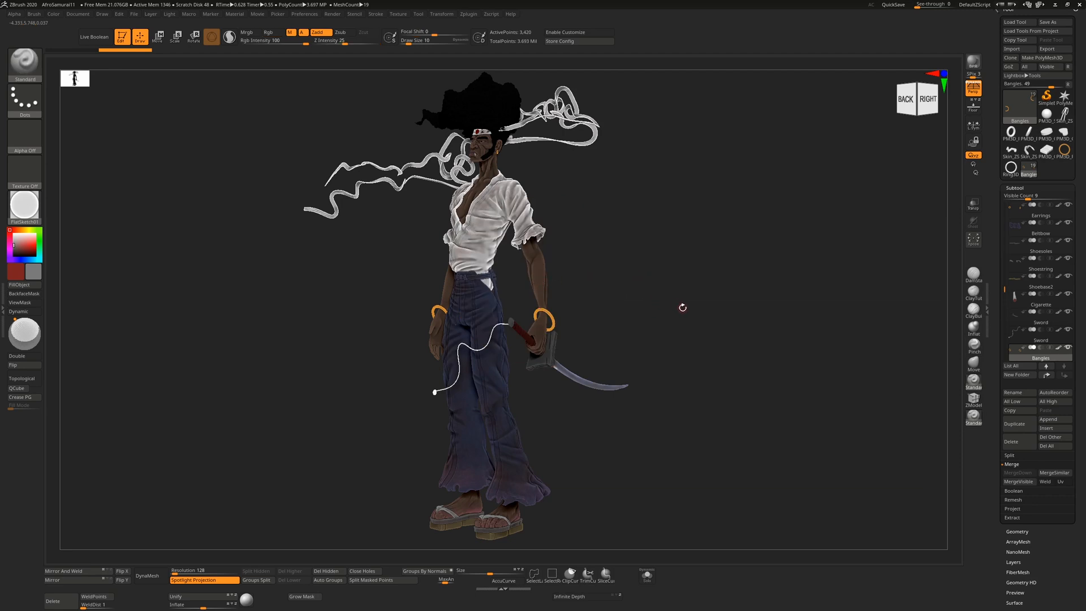